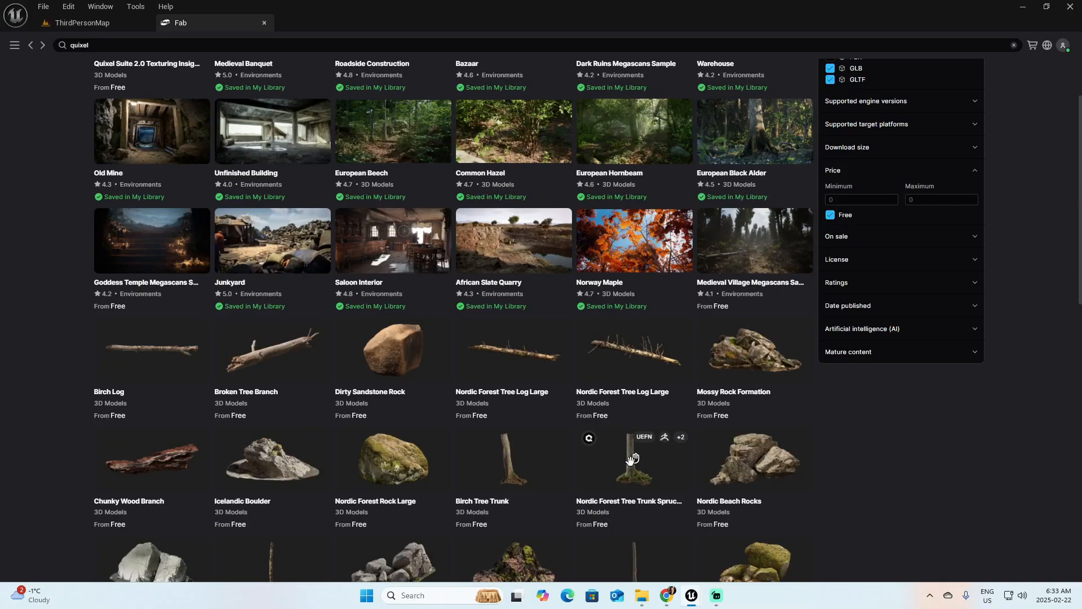
# Switch from the Fab tab back to the ThirdPersonMap level viewport
pyautogui.click(632, 459)
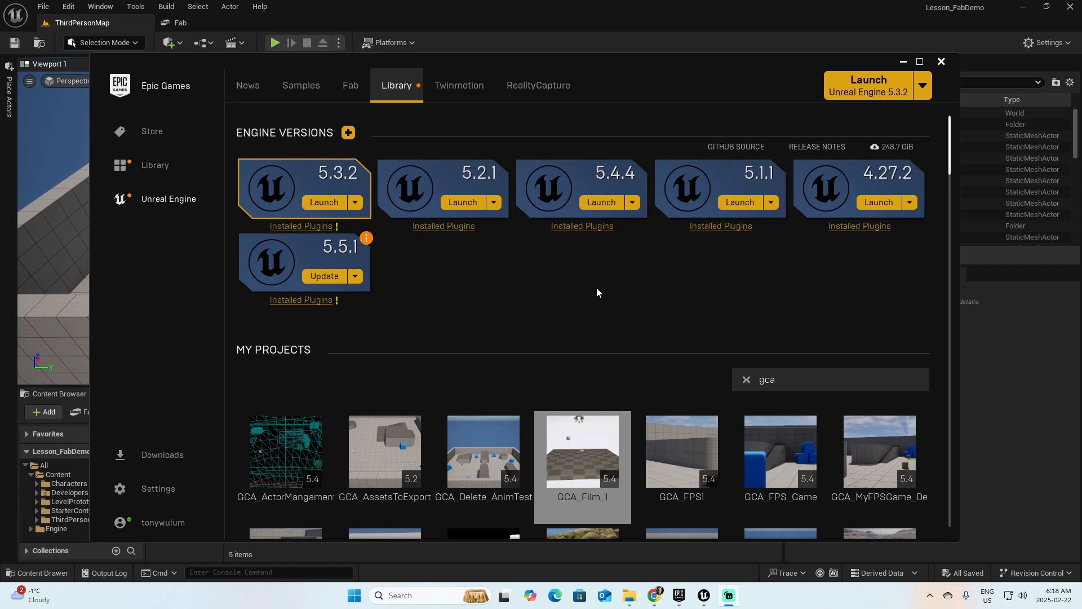
pyautogui.moveTo(638, 266)
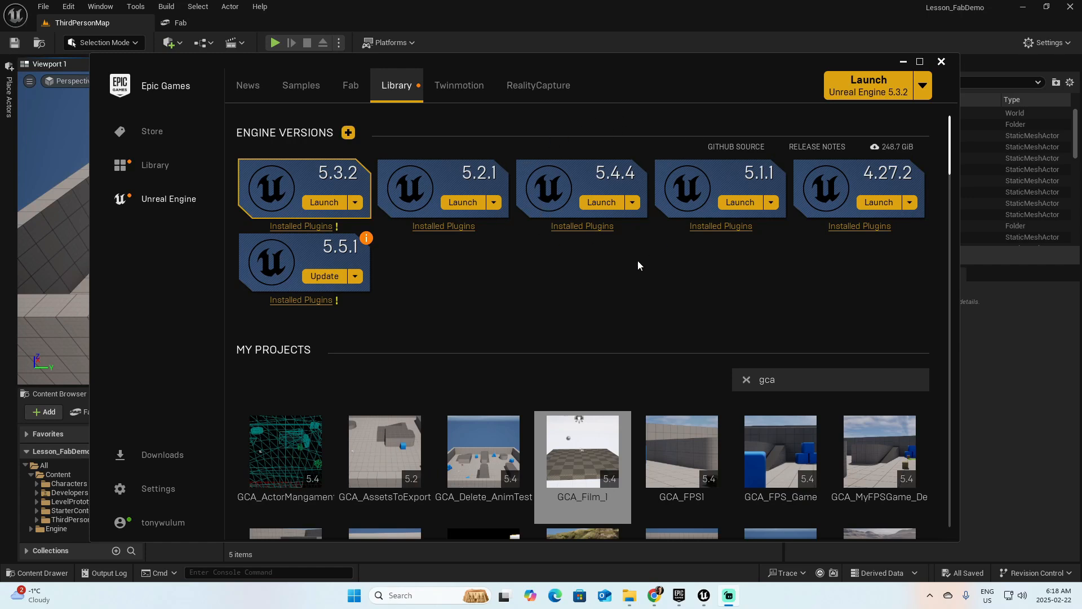
pyautogui.moveTo(610, 263)
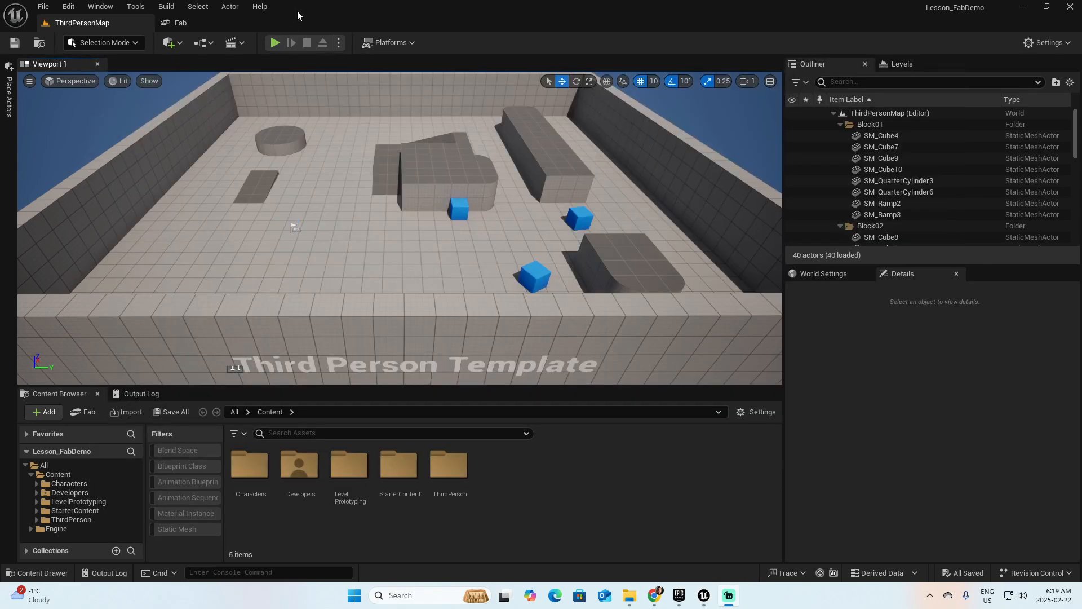
pyautogui.moveTo(309, 13)
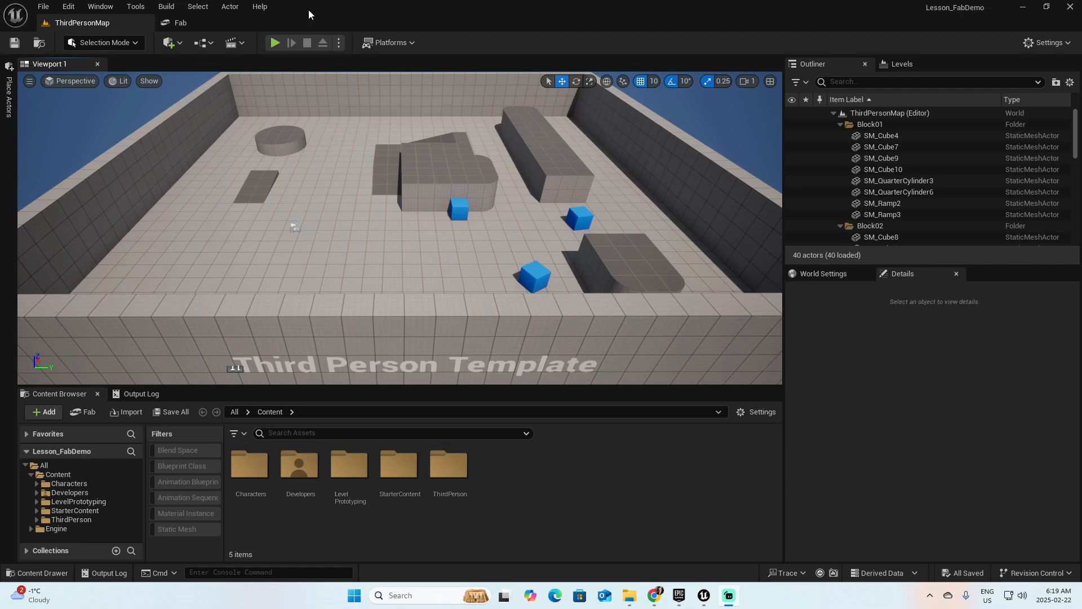
# Show the Plugins window via Edit filtered to 'fab', confirming the Fab plugin is enabled
pyautogui.click(67, 7)
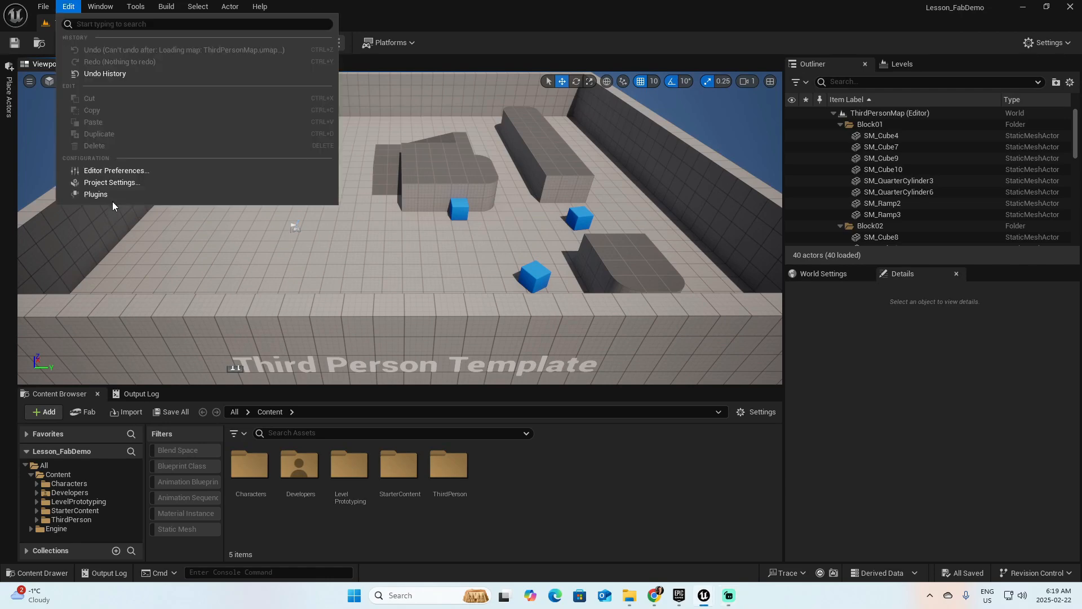
pyautogui.click(95, 194)
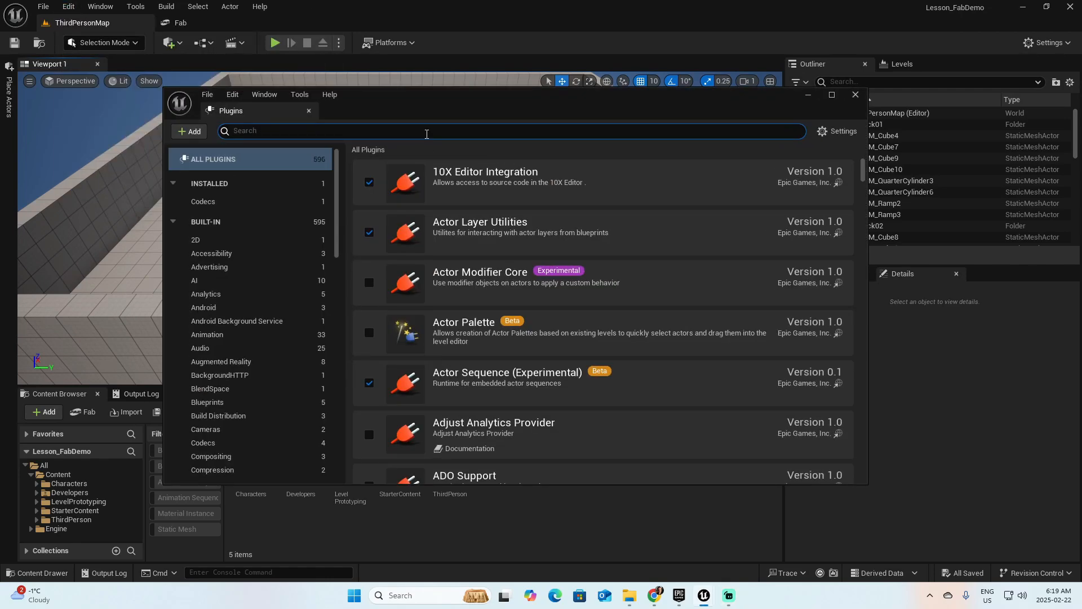
pyautogui.write('fab')
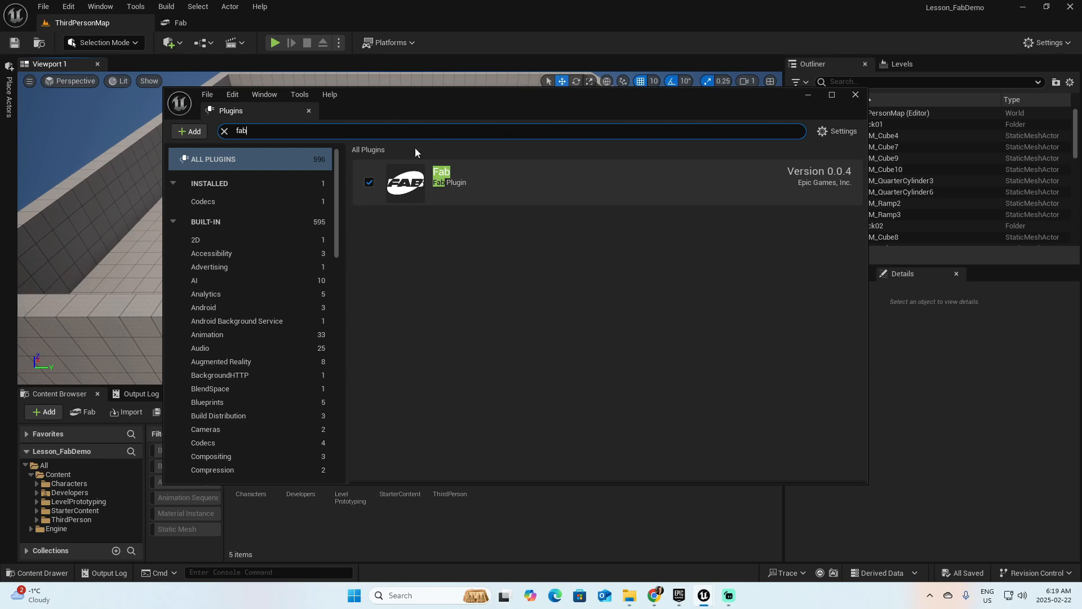
pyautogui.moveTo(524, 175)
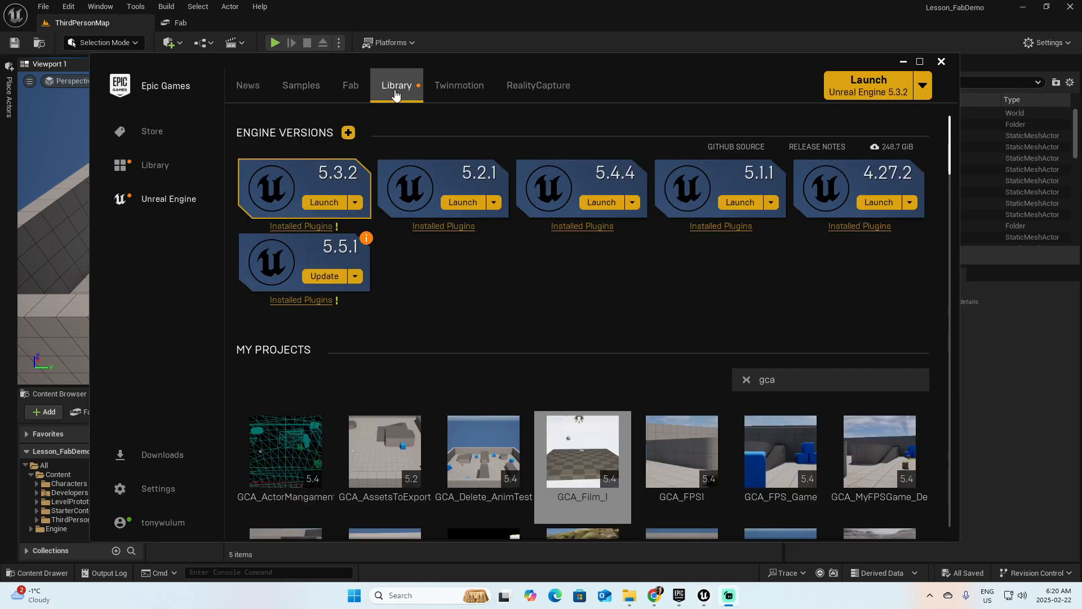
# Search the Fab Library for 'fab' and start installing the Fab UE Plugin to engine 5.3
pyautogui.scroll(-3)
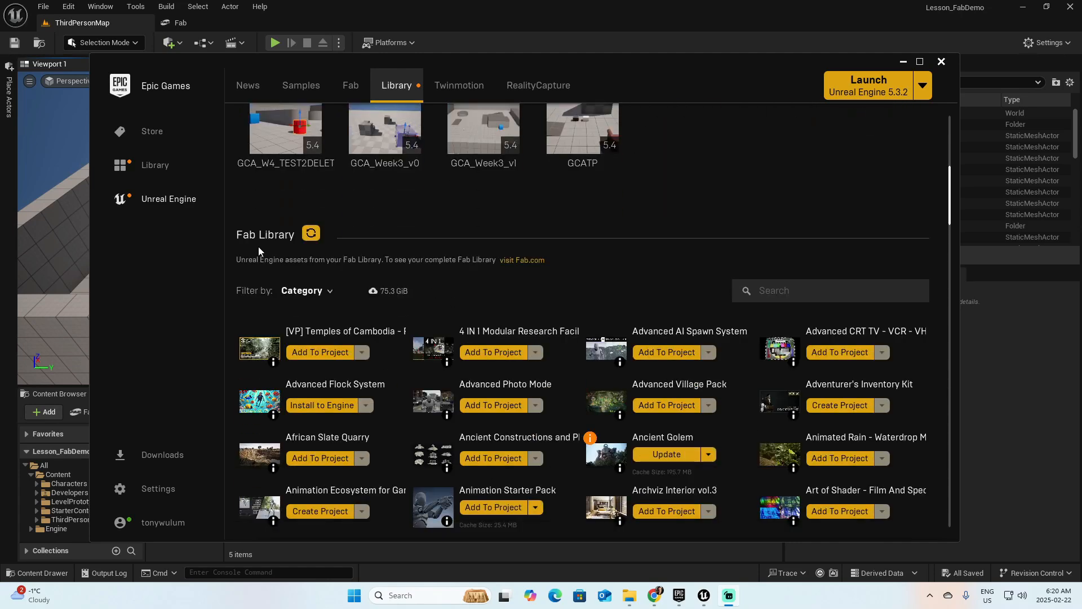
pyautogui.click(831, 290)
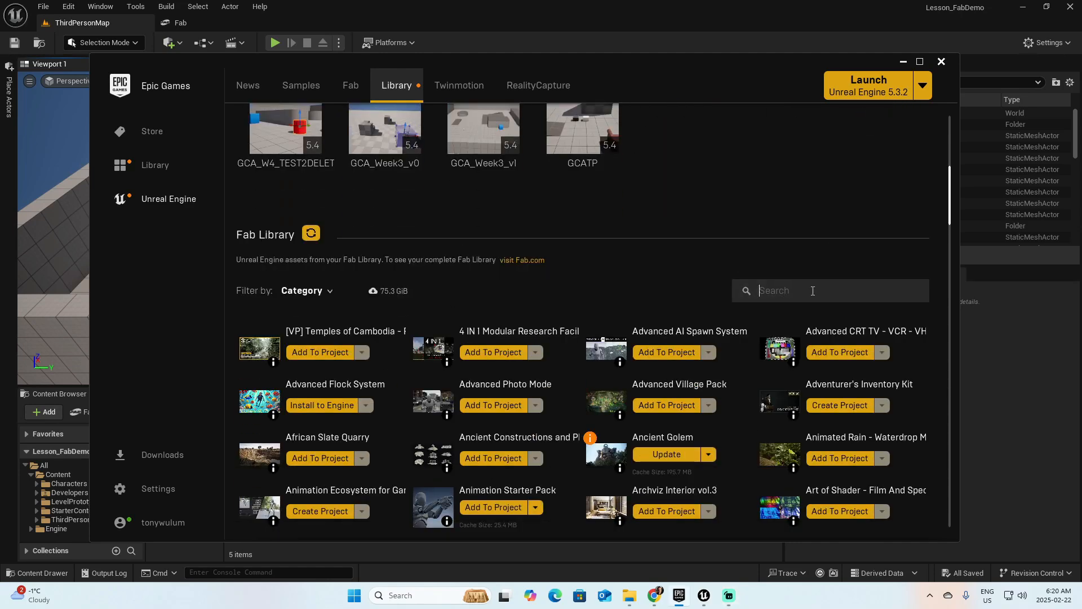
pyautogui.write('fab')
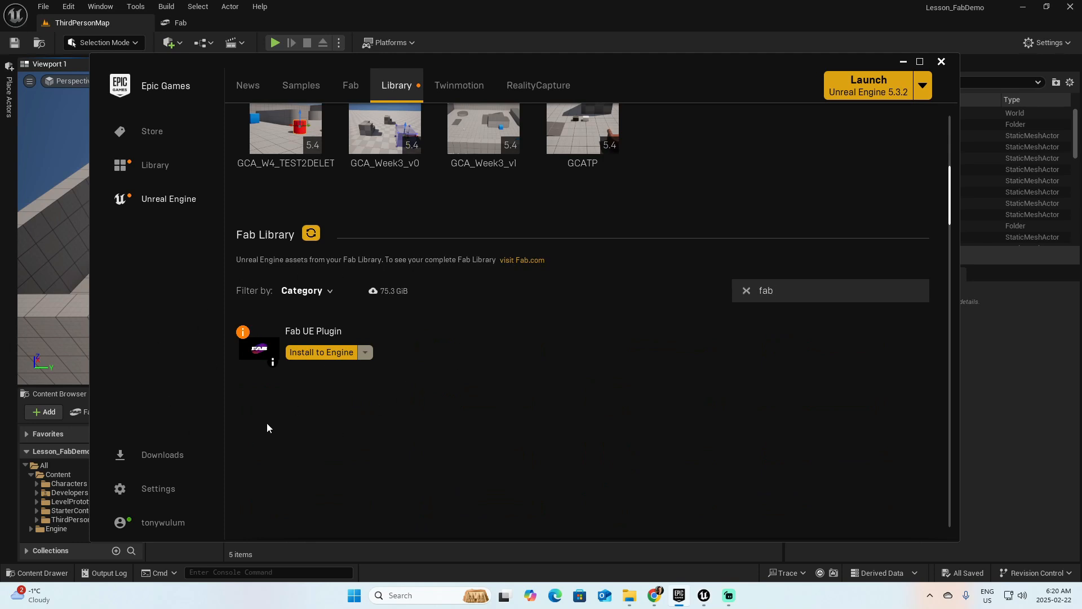
pyautogui.moveTo(385, 386)
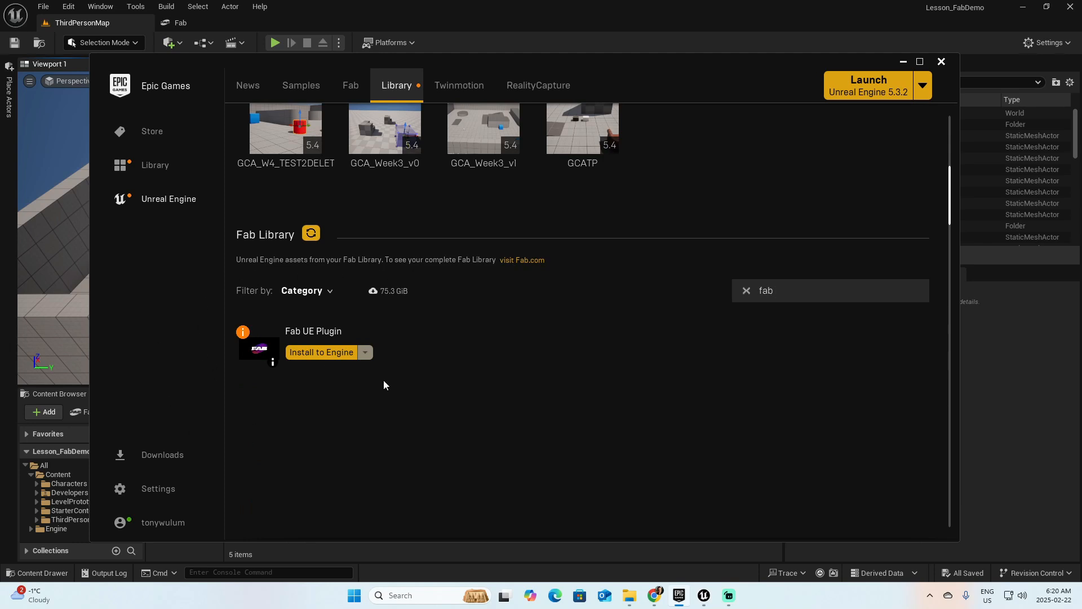
pyautogui.click(320, 352)
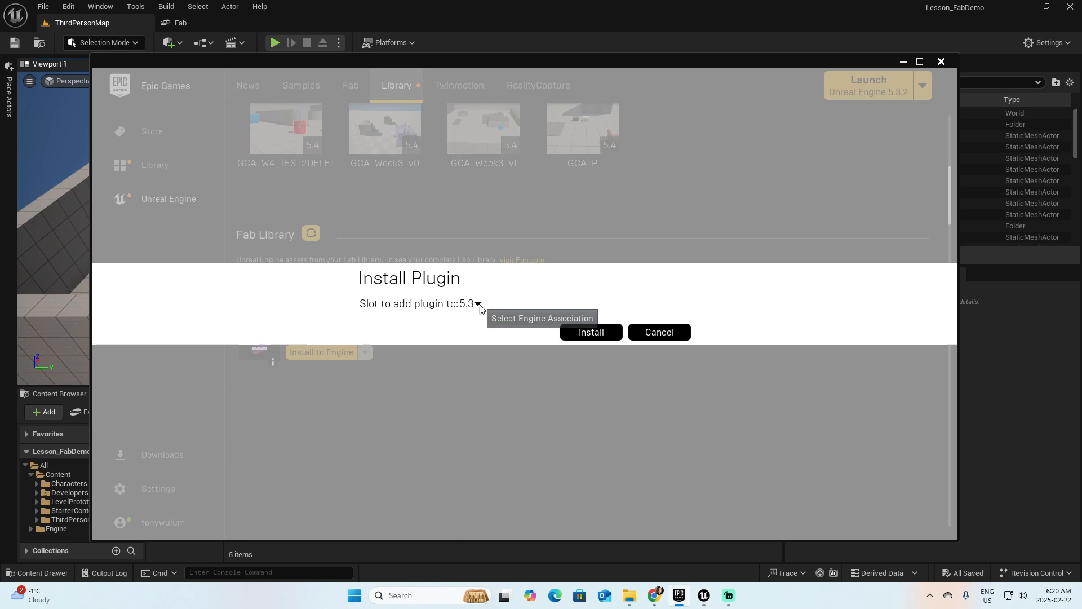
pyautogui.click(476, 303)
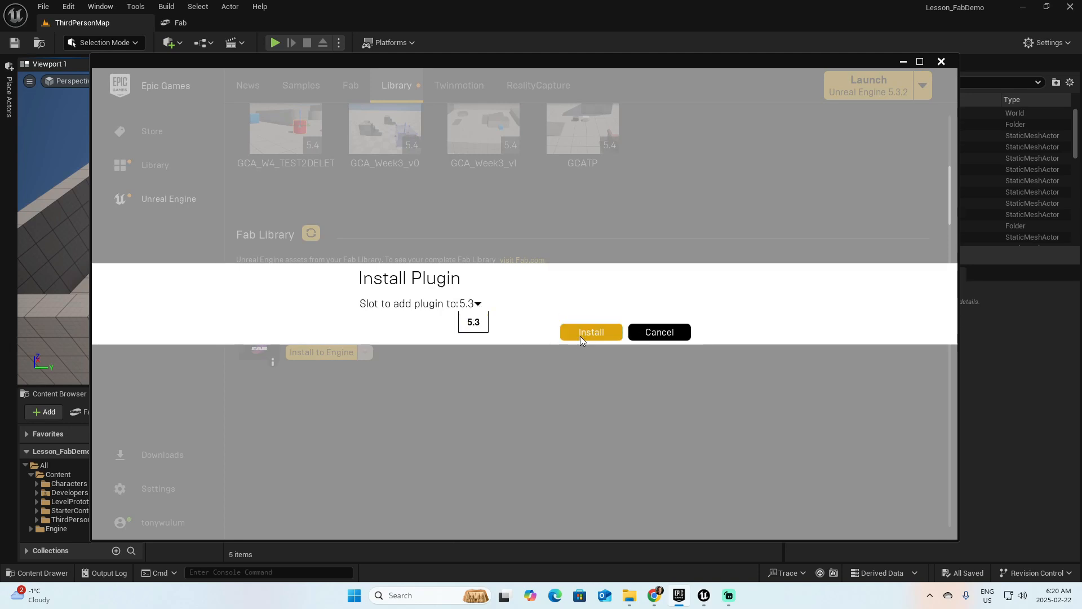
pyautogui.moveTo(658, 332)
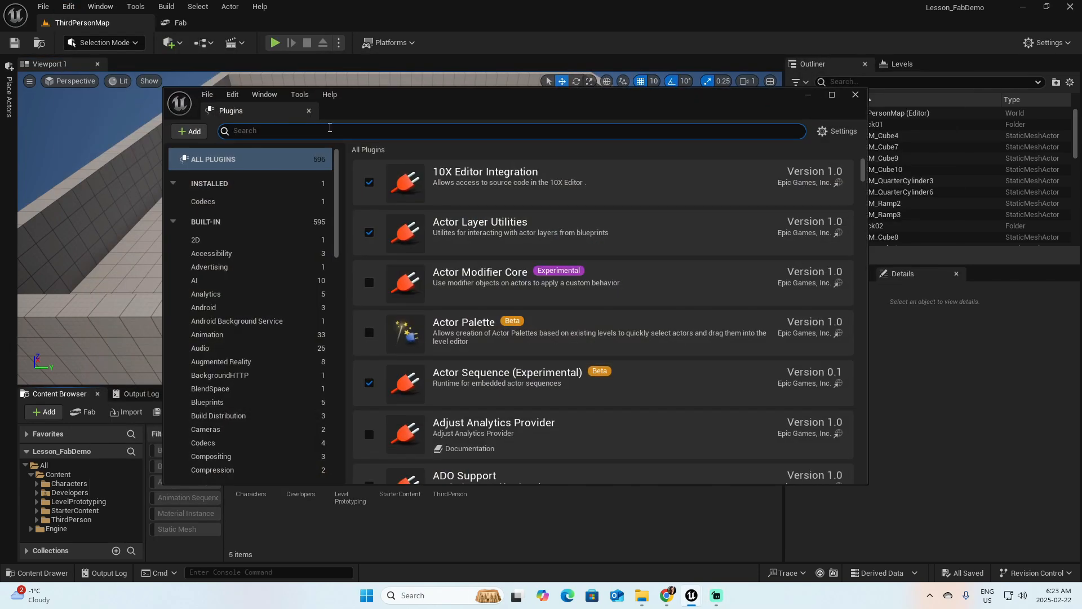
pyautogui.write('fab')
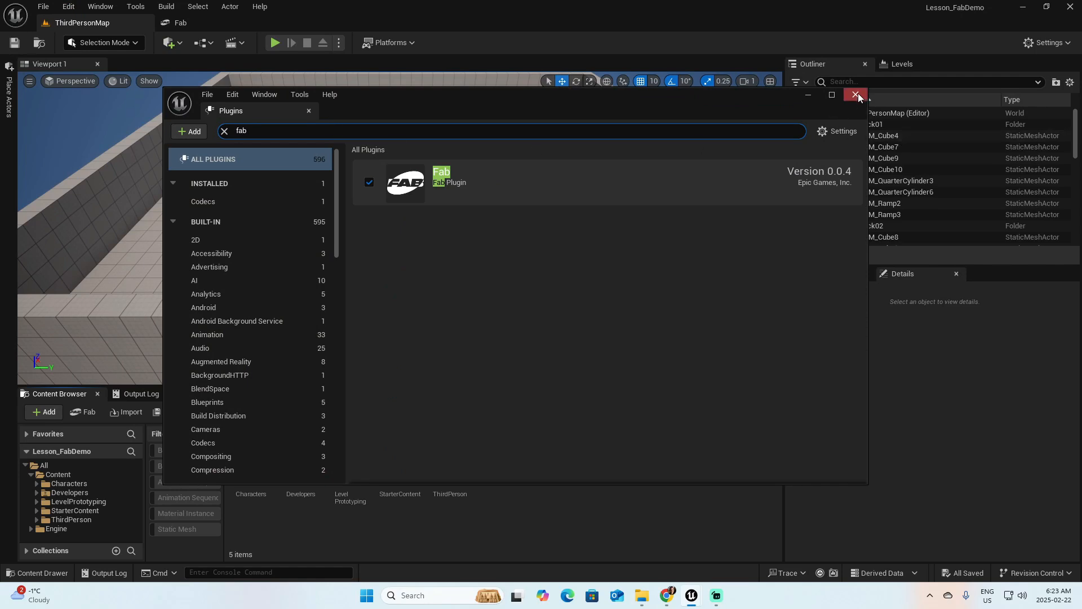
pyautogui.click(856, 95)
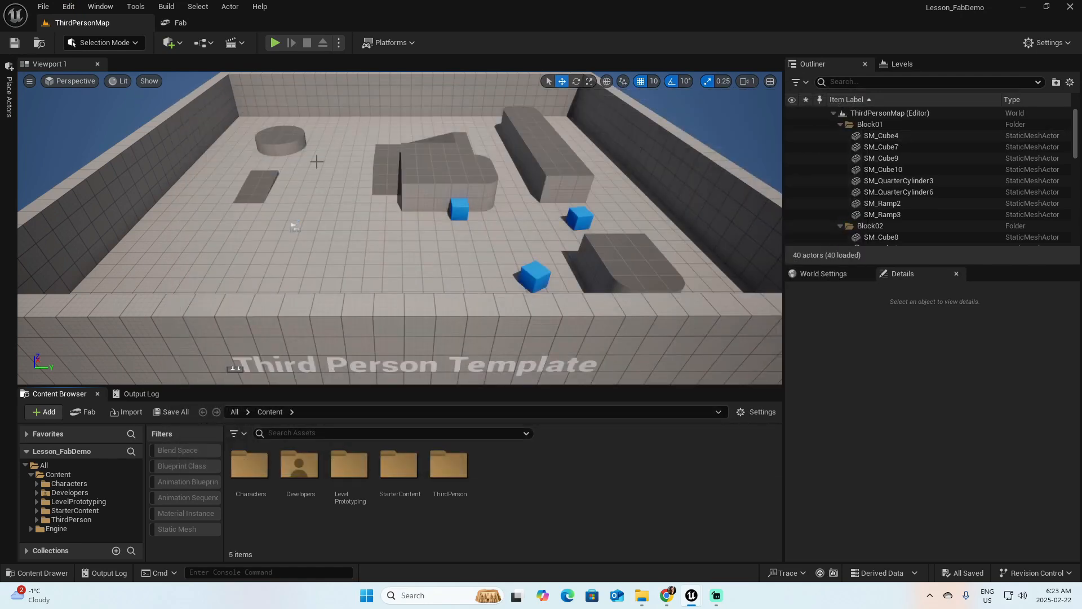
pyautogui.click(68, 6)
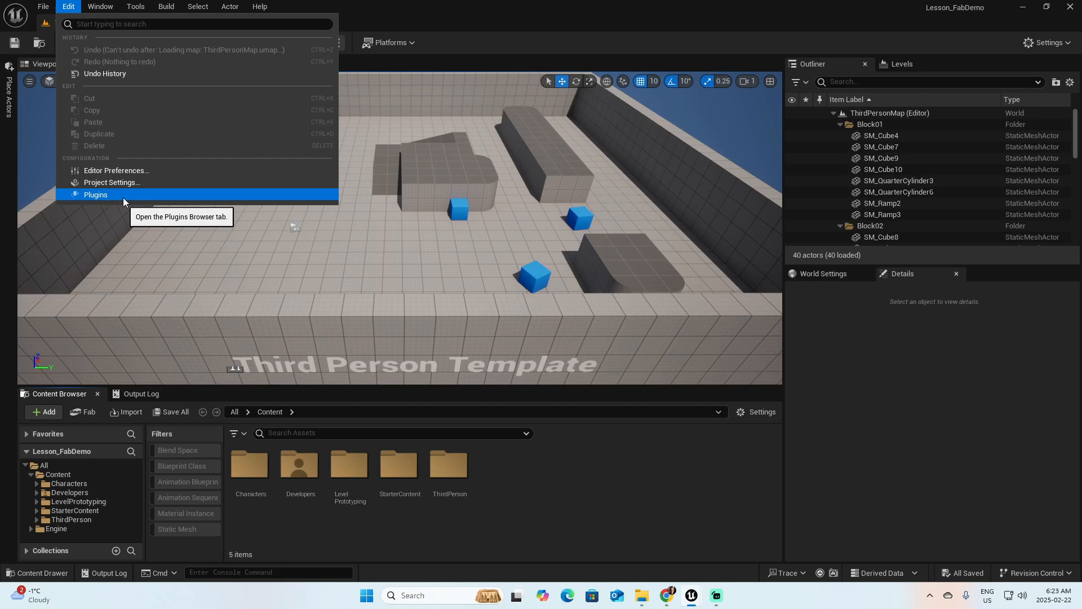
pyautogui.click(95, 194)
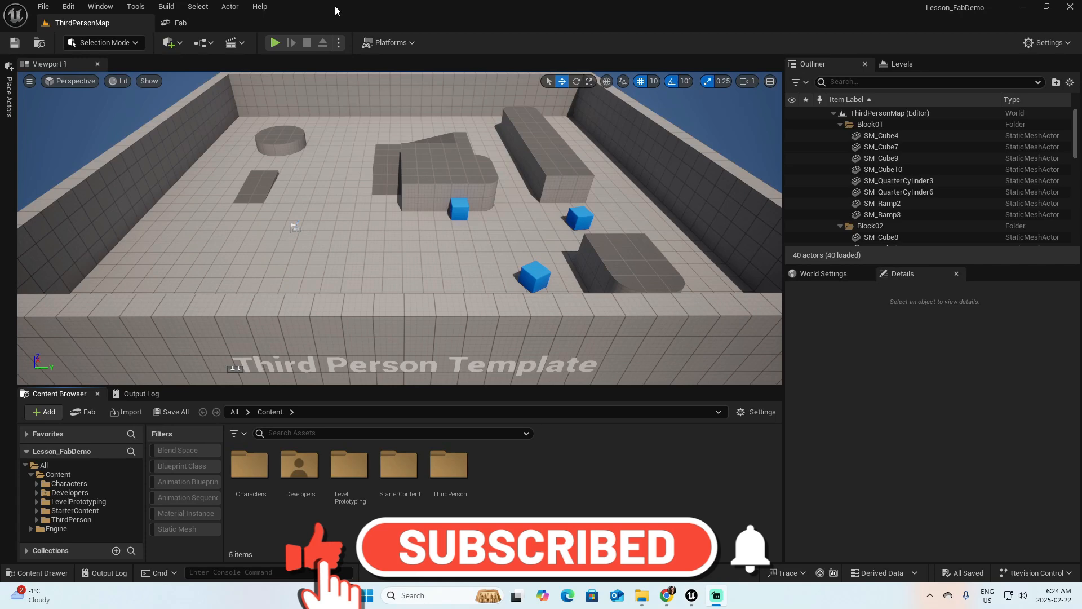
# Launch the Fab storefront tab from the Window menu
pyautogui.click(101, 7)
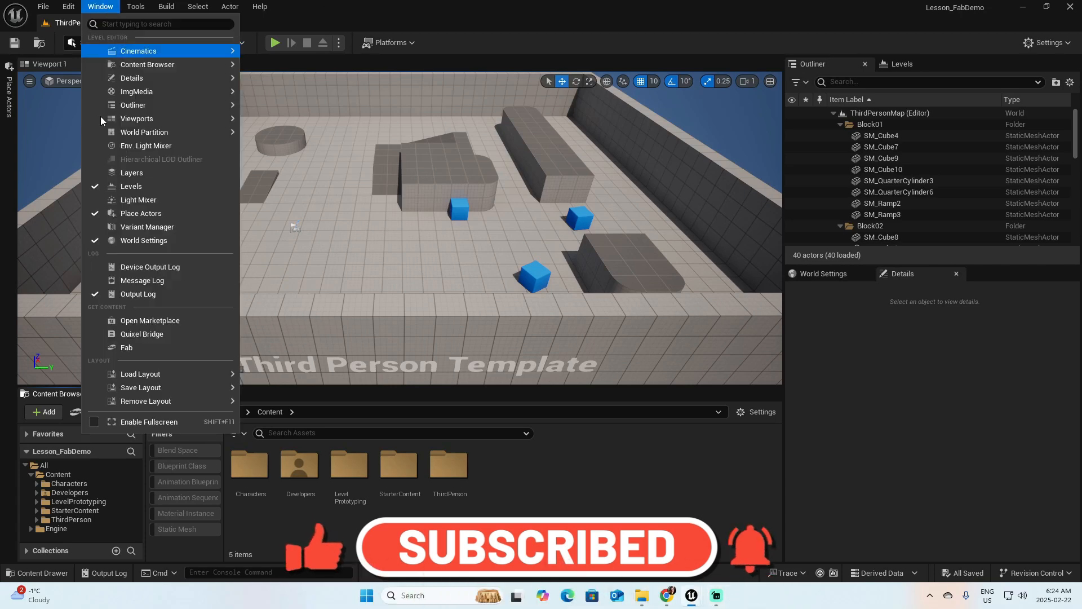
pyautogui.moveTo(131, 349)
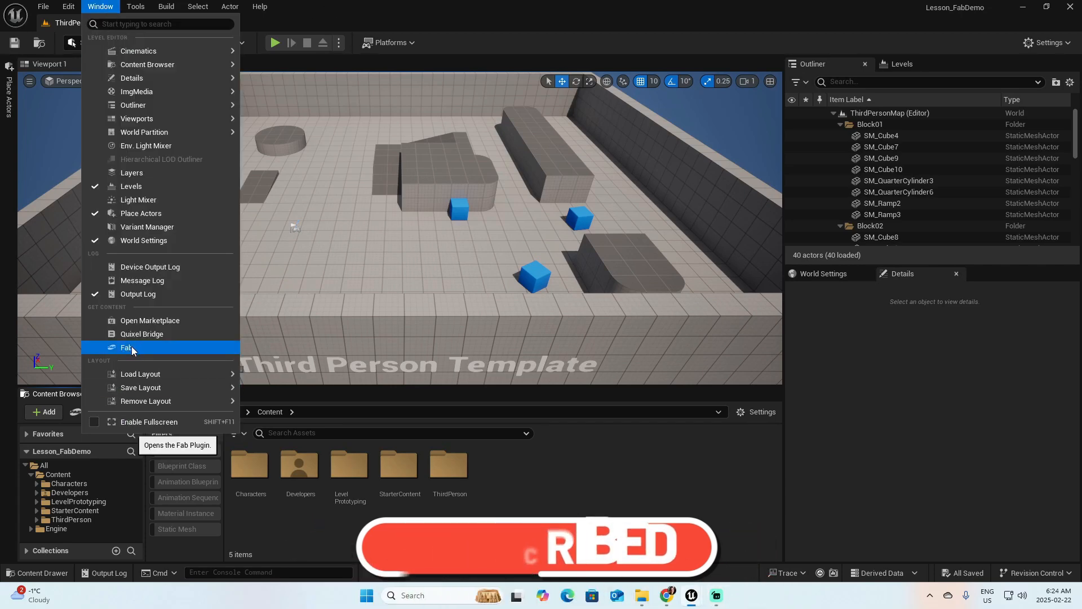
pyautogui.click(127, 347)
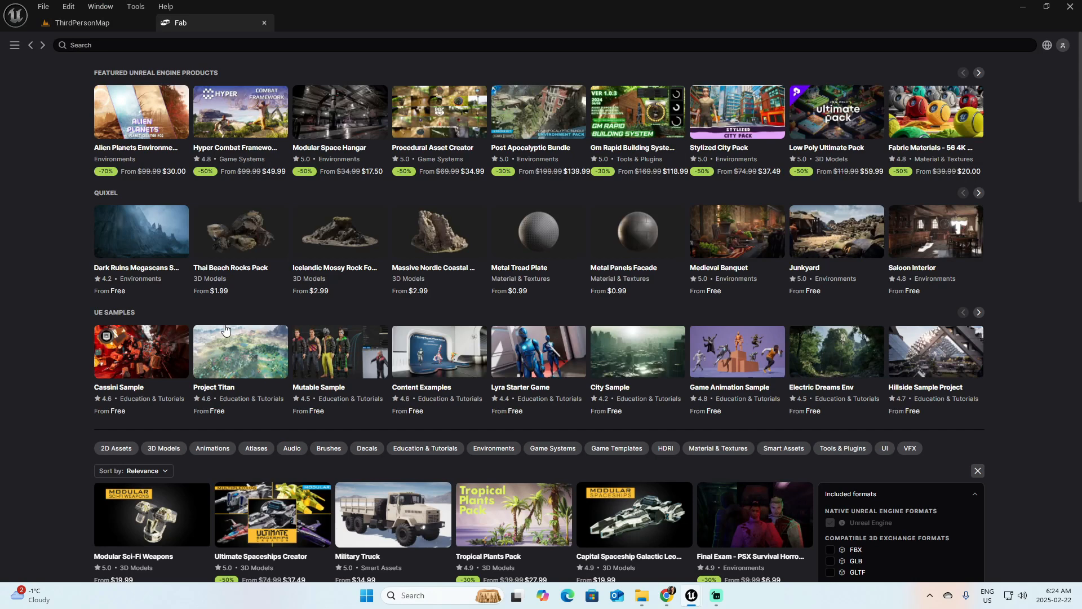
pyautogui.moveTo(713, 306)
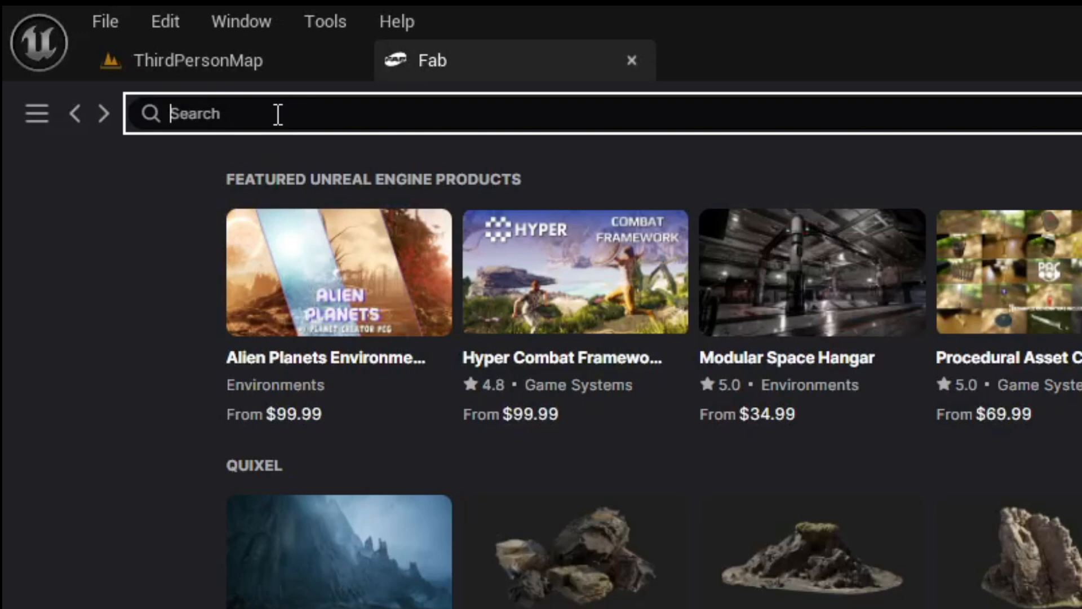
# Search Fab for 'qui' and go to the Nordic Forest Tree Trunk Spruce Large product page
pyautogui.write('quixel')
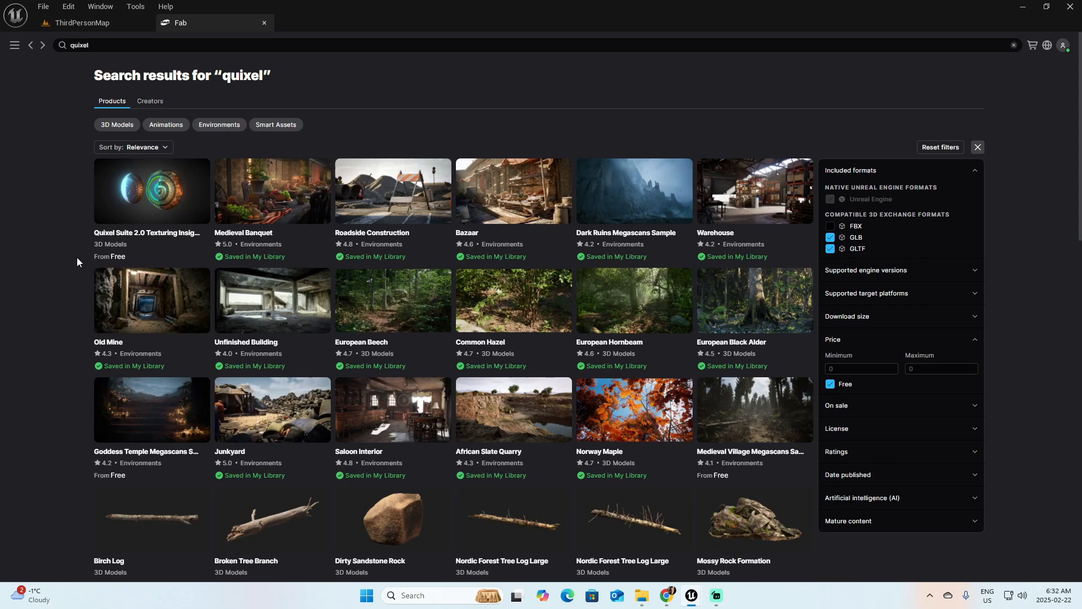
pyautogui.scroll(-3)
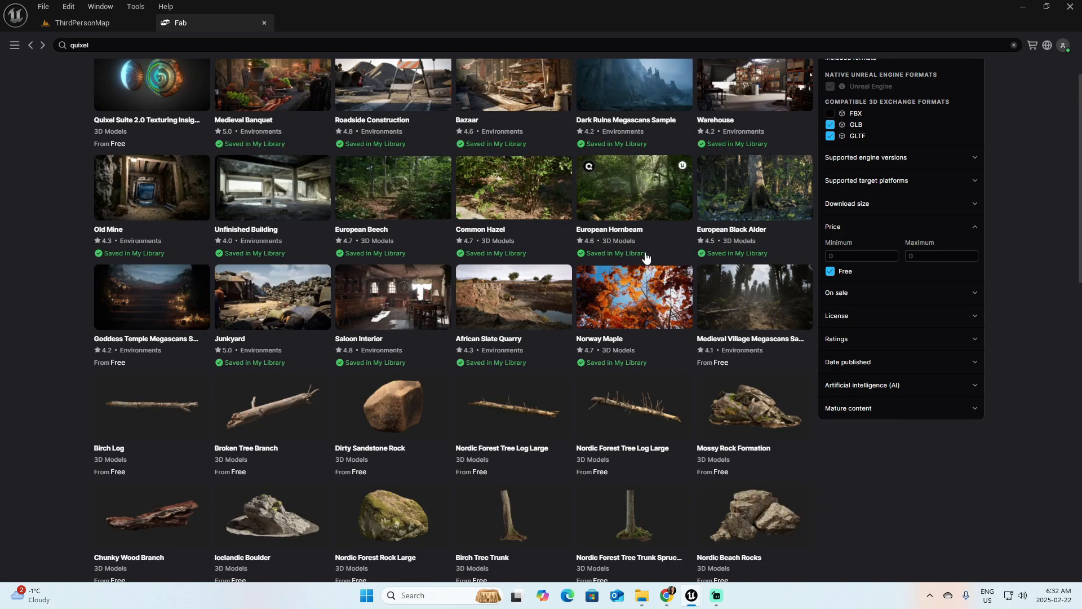
pyautogui.scroll(-3)
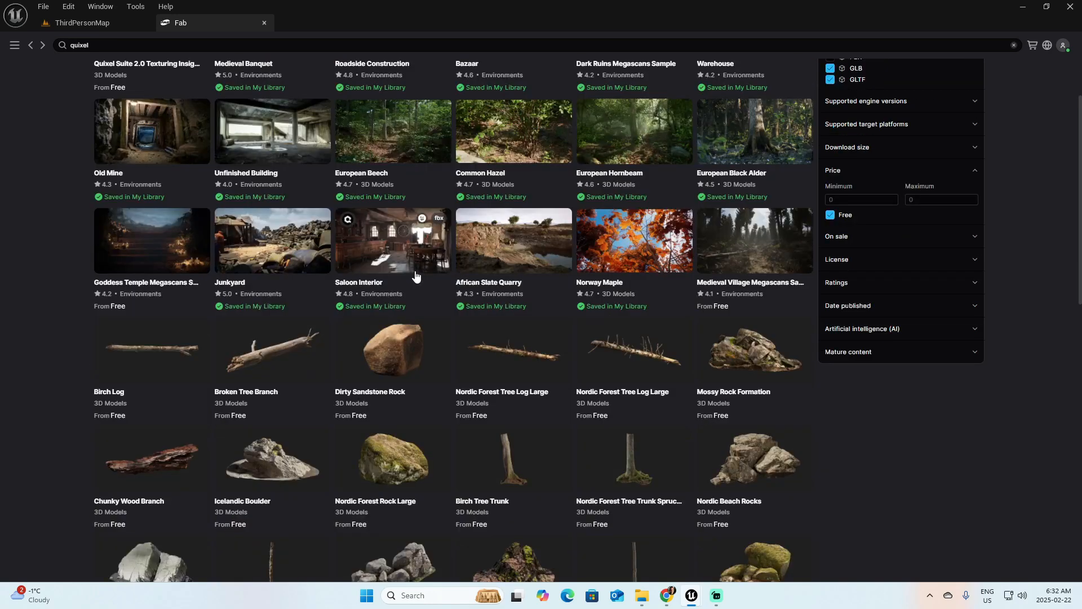
pyautogui.scroll(-3)
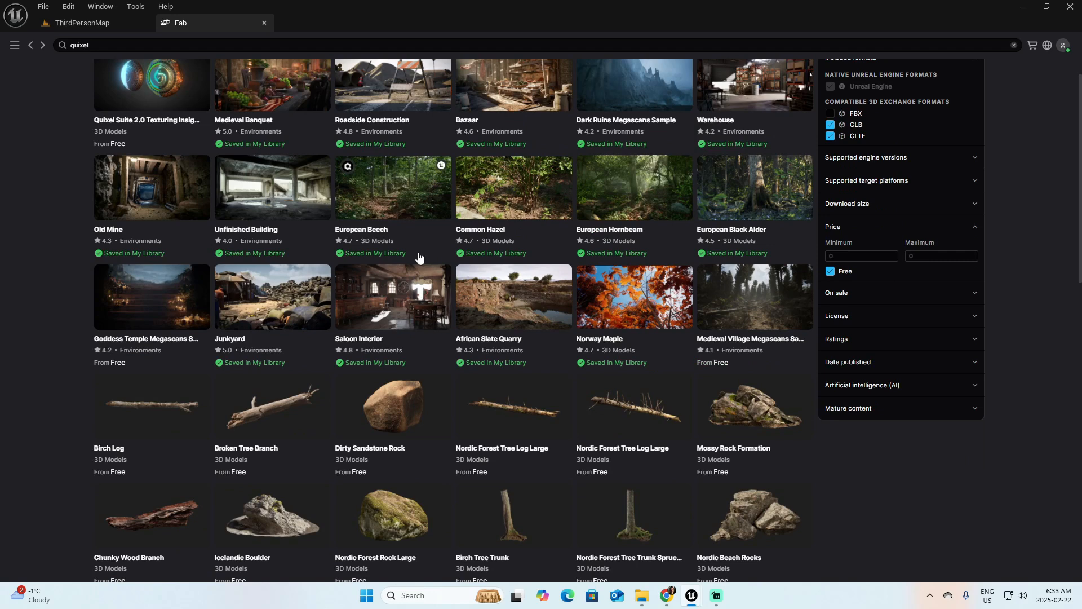
pyautogui.scroll(-3)
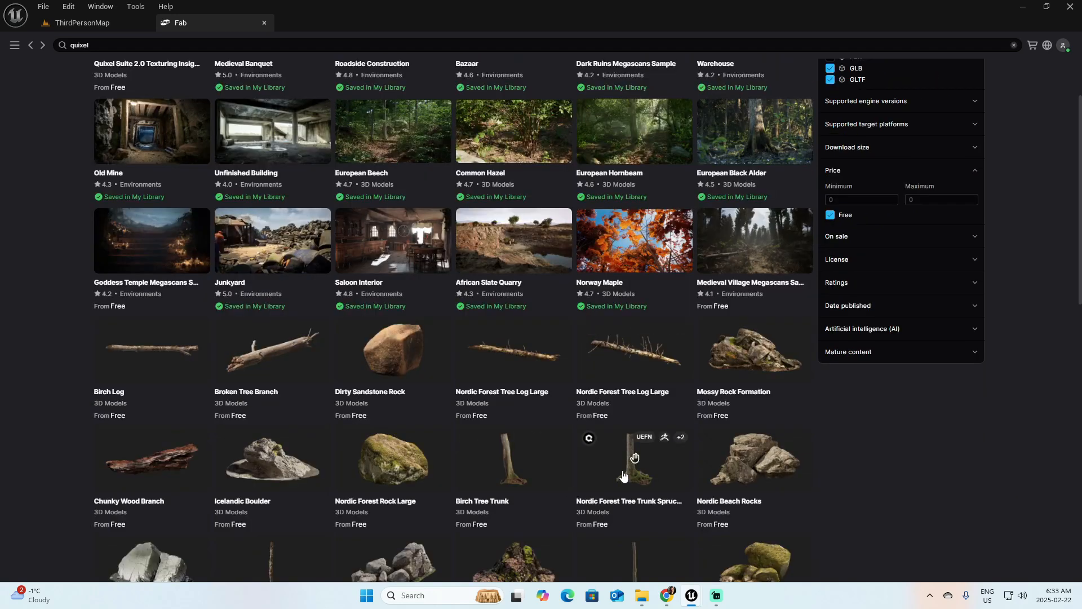
pyautogui.click(633, 458)
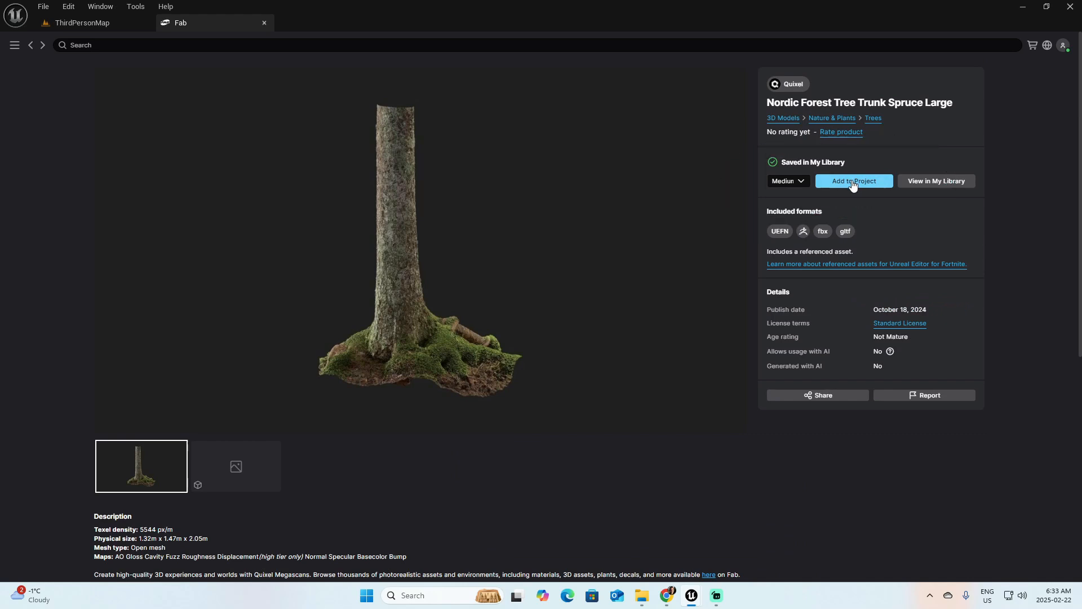
# Add the Medium-quality spruce tree trunk to the project and return to the level tab
pyautogui.click(854, 180)
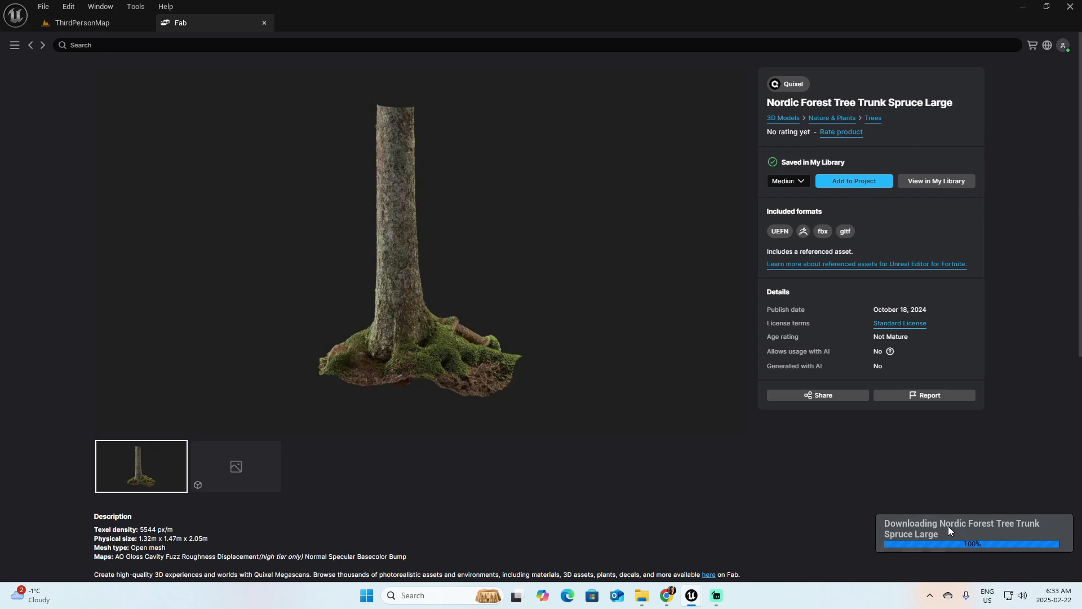
pyautogui.click(81, 23)
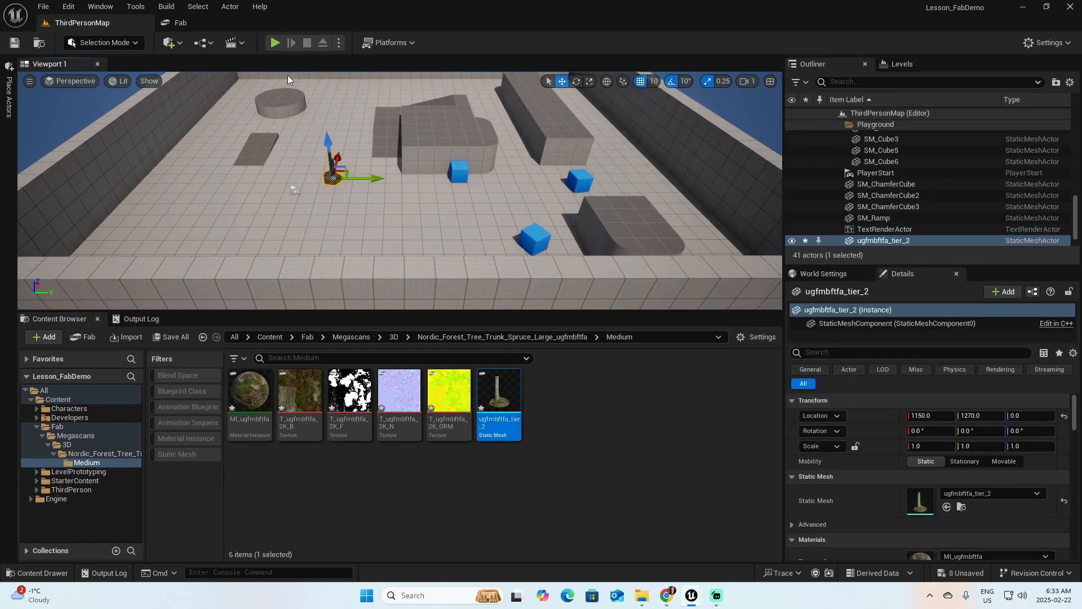
# Start play-in-editor on ThirdPersonMap with the tree trunk in the level
pyautogui.click(274, 42)
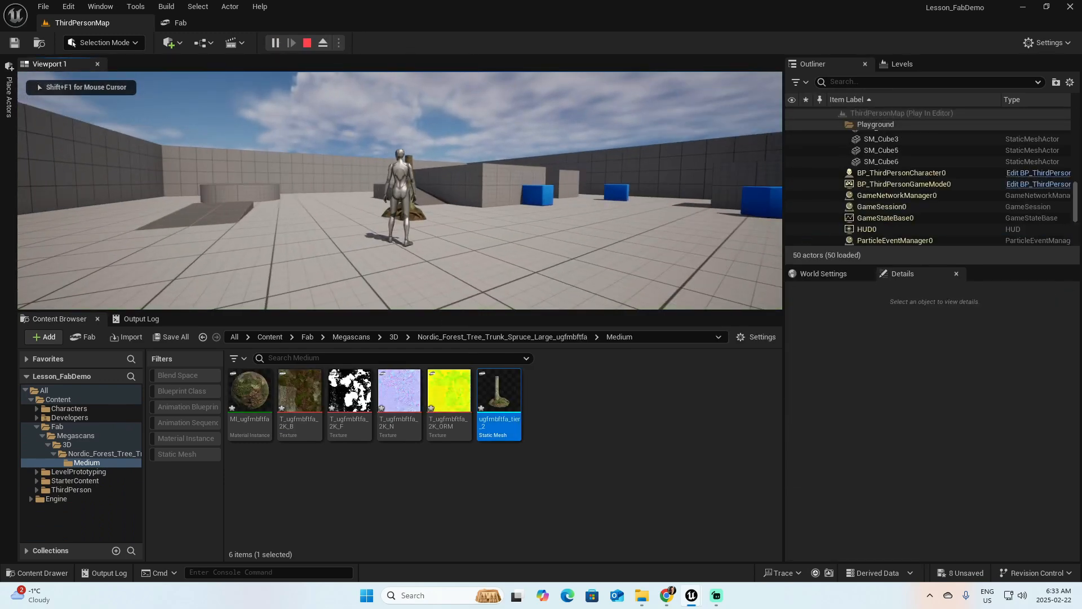